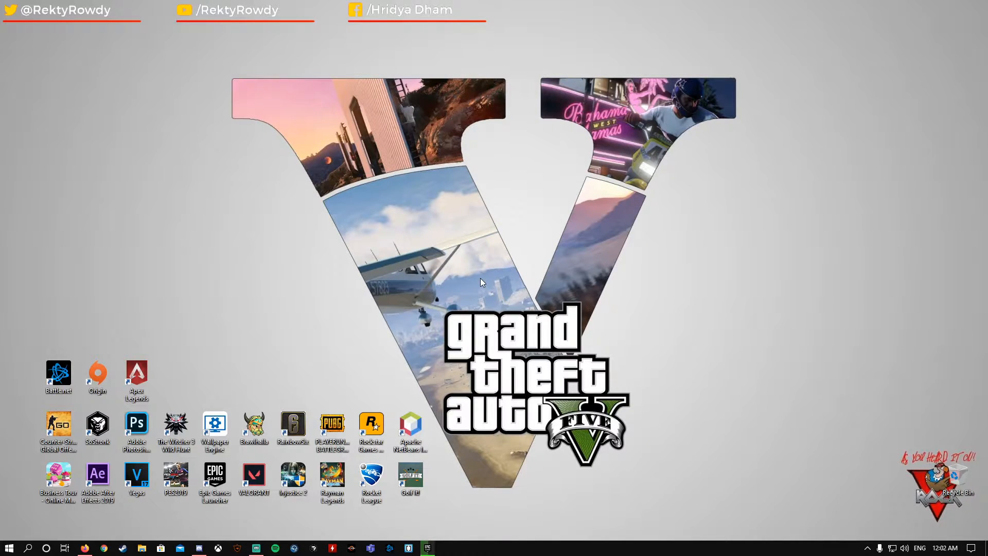
mouse_move(328, 113)
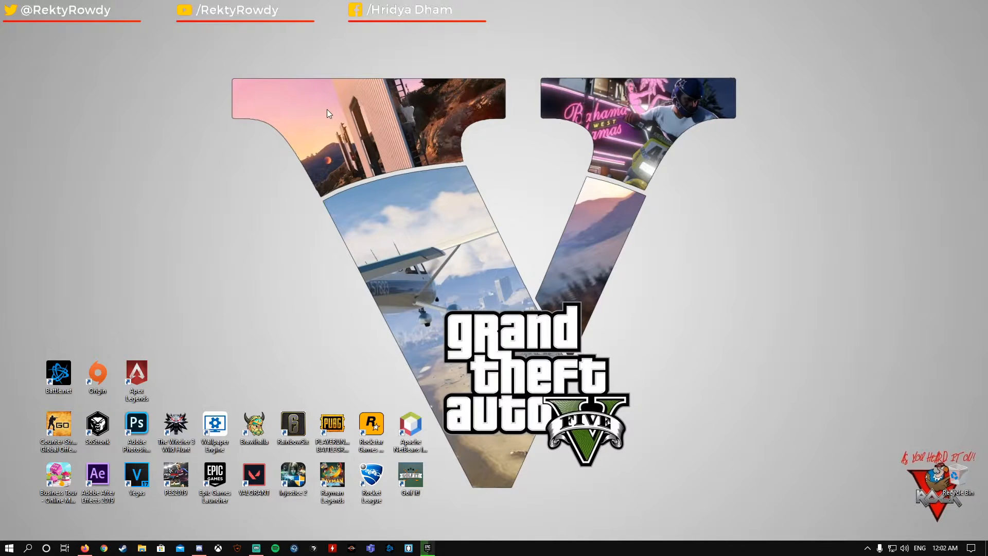
mouse_move(103, 528)
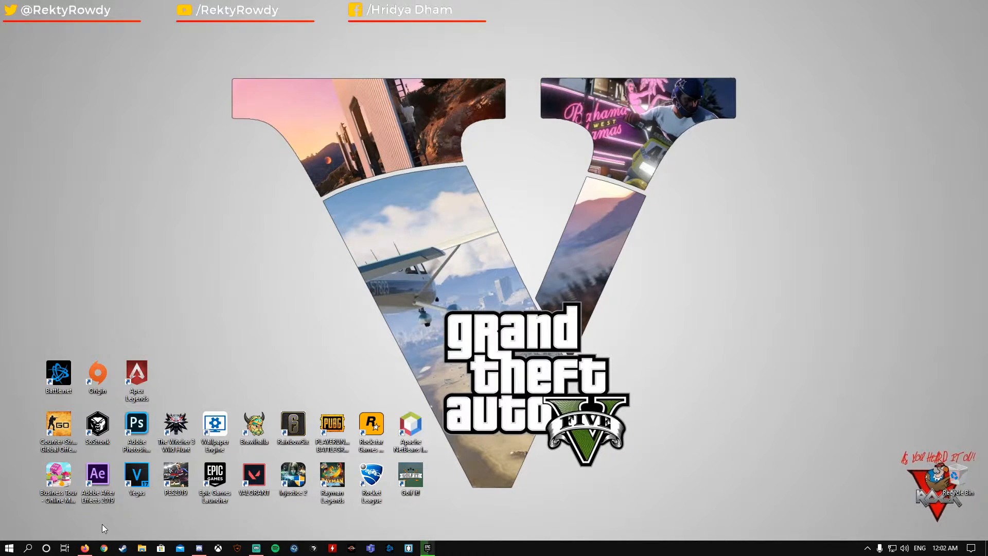
Refresh the desktop and close the Google tab, returning to Twitter's epic games results.
click(86, 546)
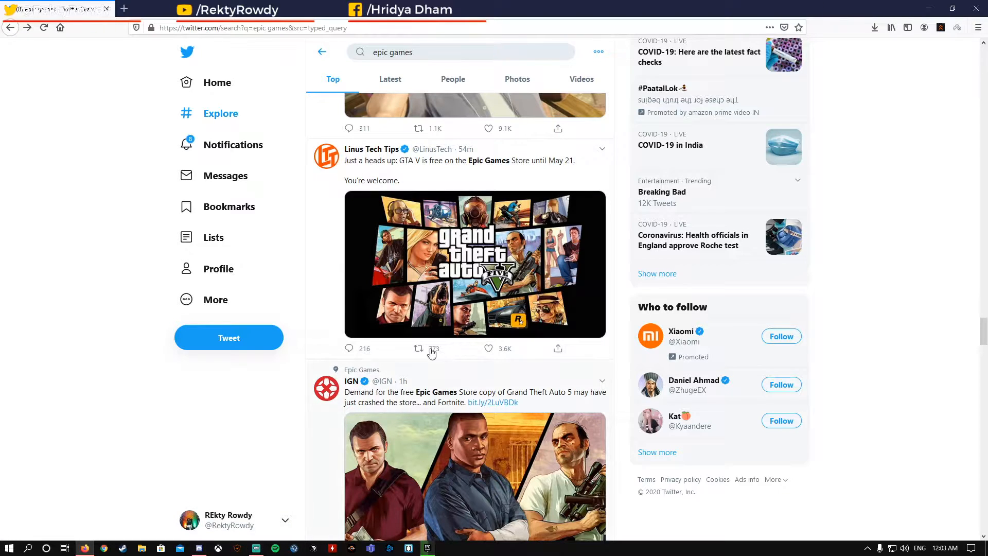
right_click(391, 252)
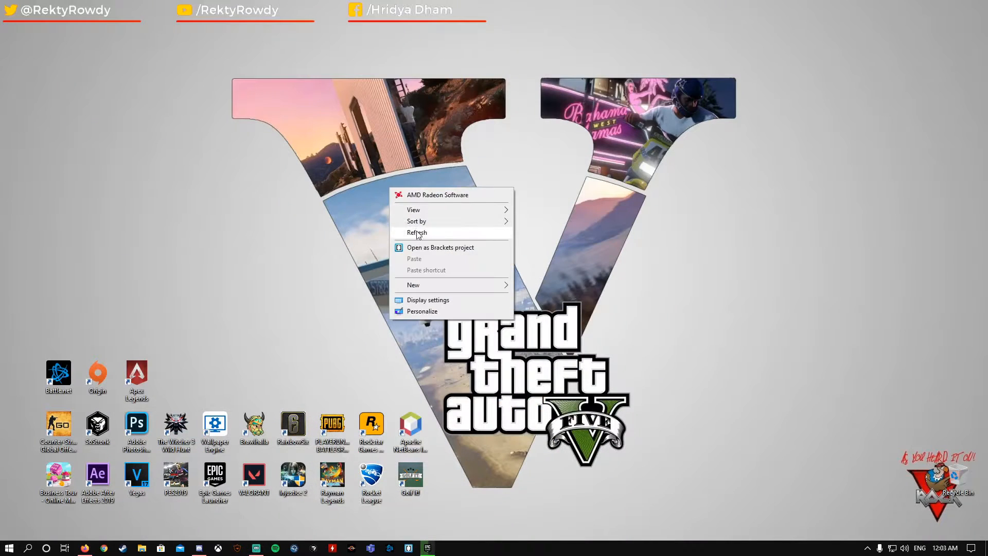
click(417, 233)
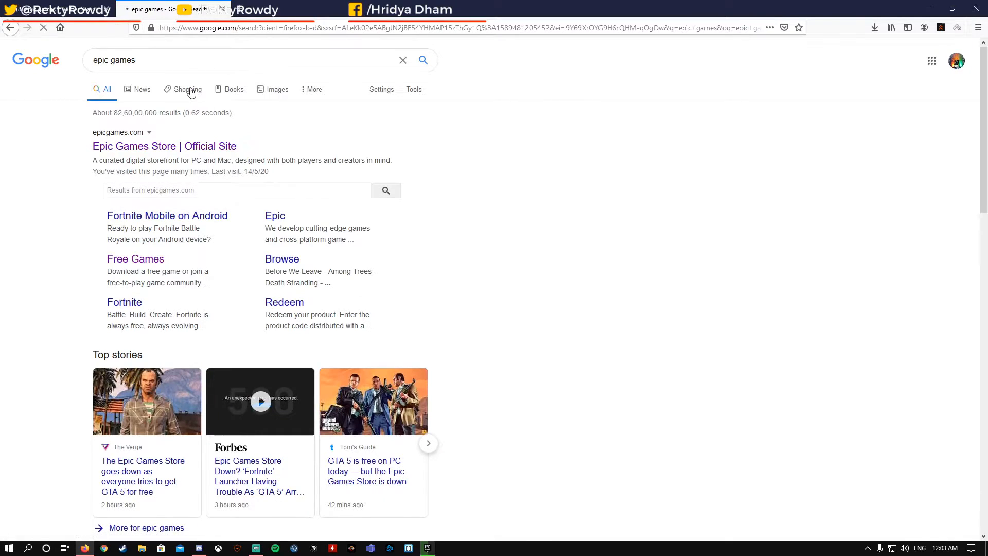
mouse_move(224, 9)
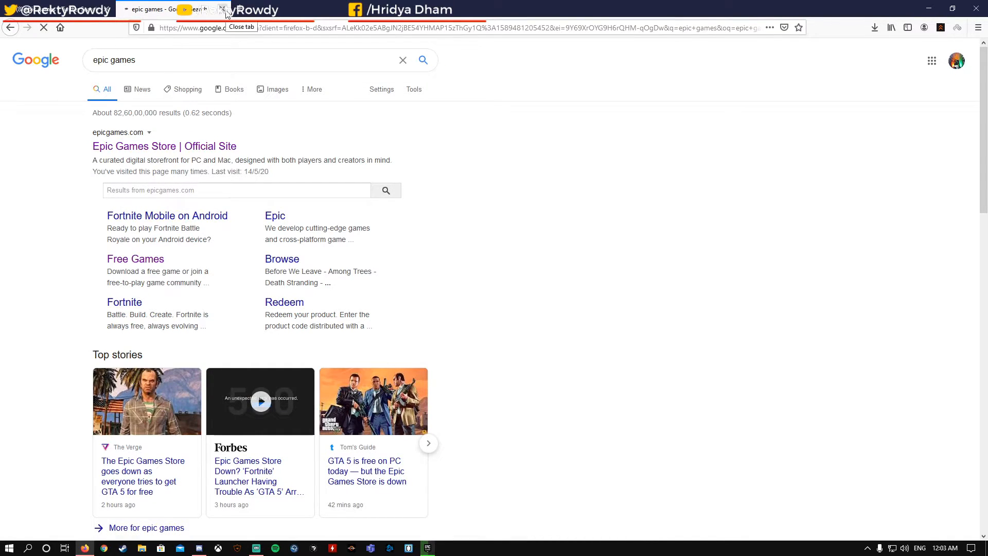
click(223, 9)
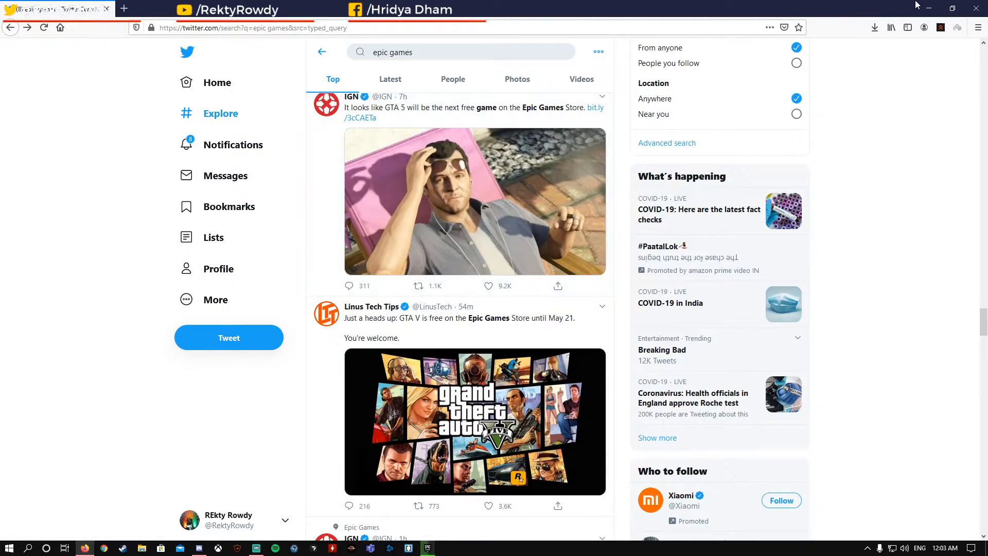
Switch to the Epic Games Launcher store and scroll to Free Games listing Grand Theft Auto V.
click(426, 546)
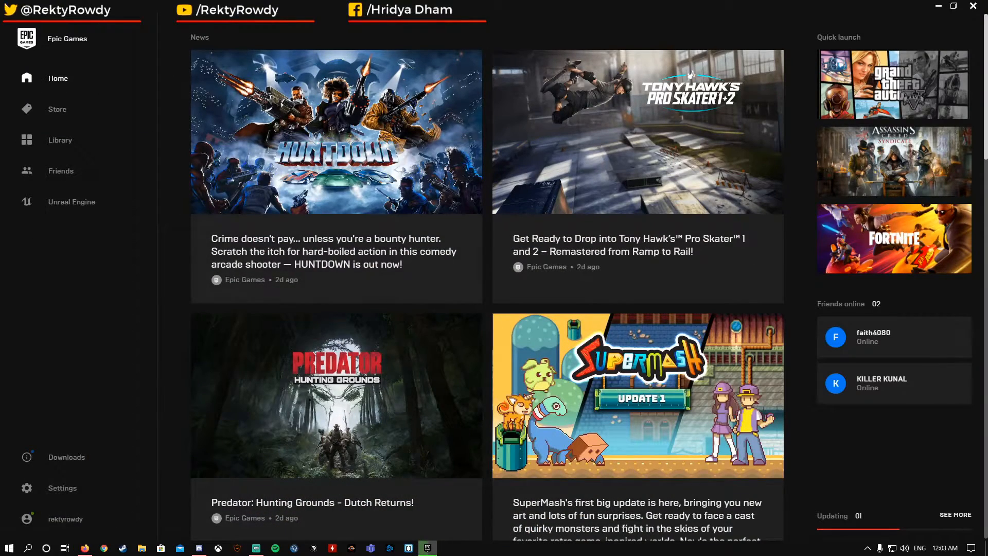
click(57, 109)
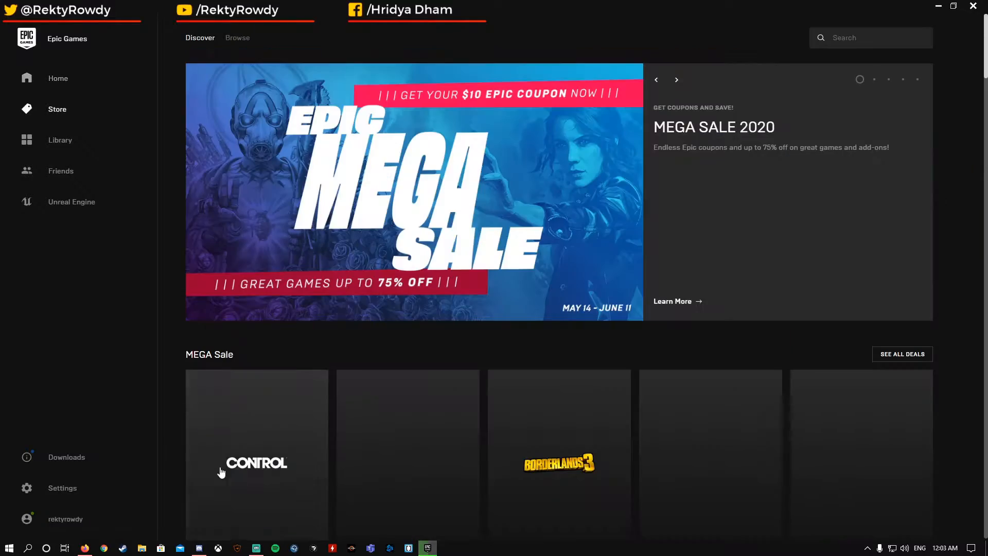
scroll(down, 3)
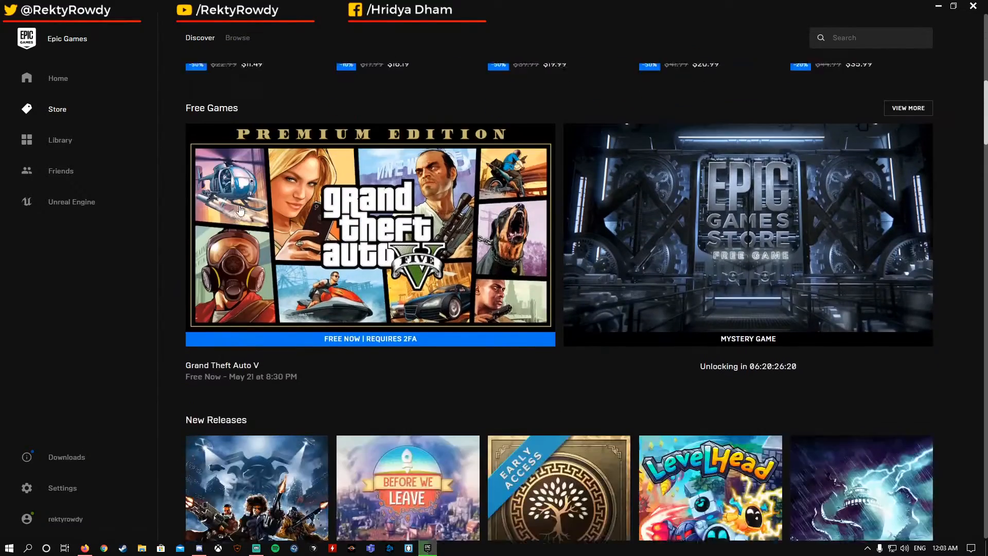
scroll(up, 3)
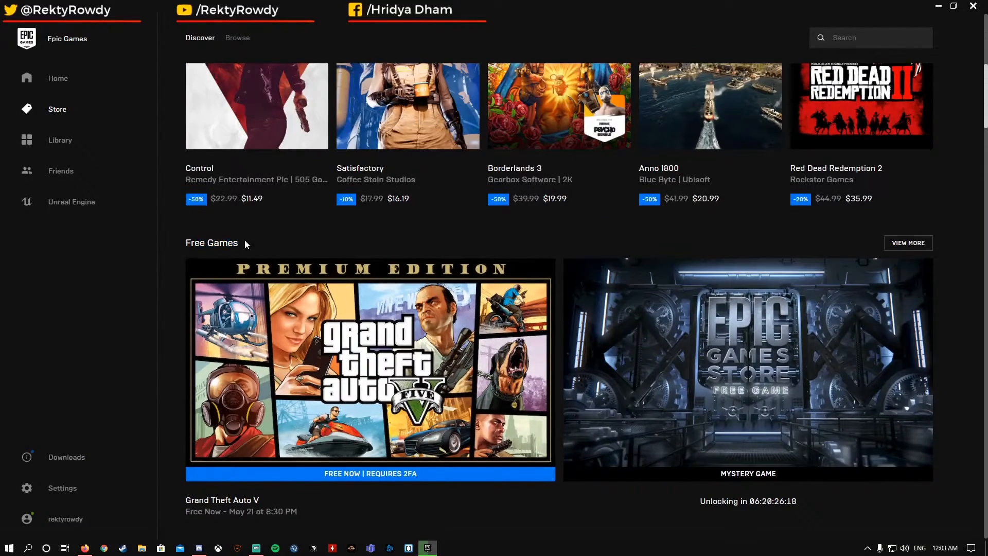
scroll(down, 3)
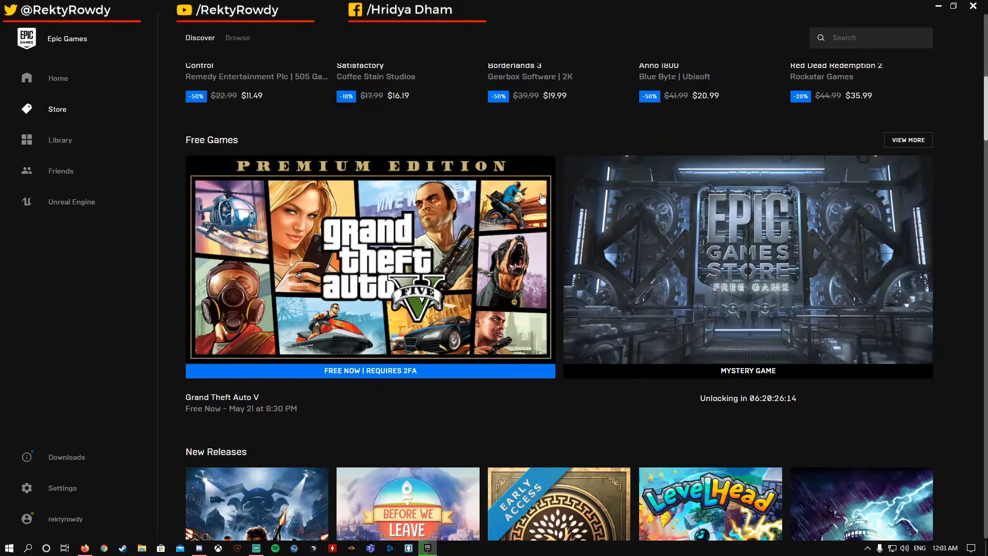
mouse_move(268, 417)
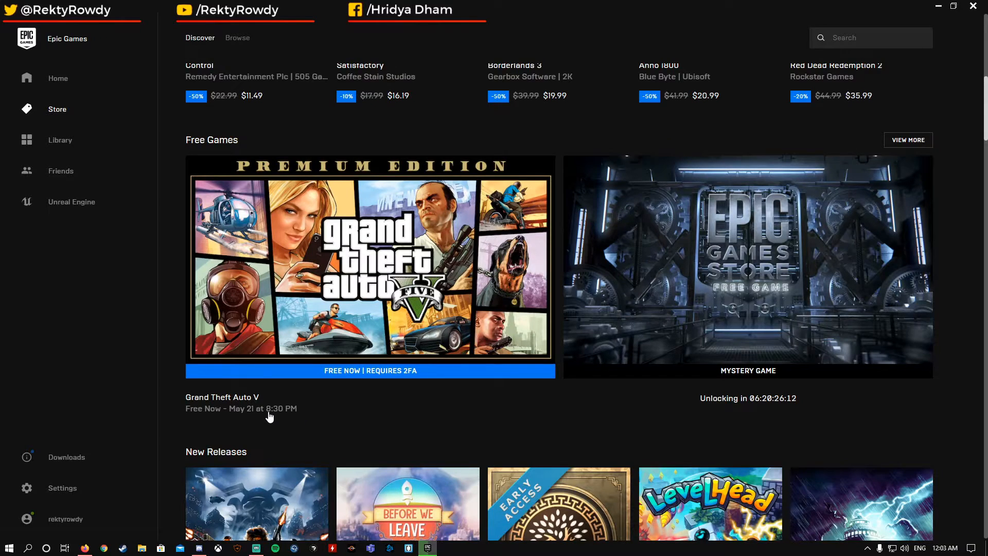
Open Grand Theft Auto V Premium Edition's page showing Free (was $24.99) and Unavailable.
click(371, 265)
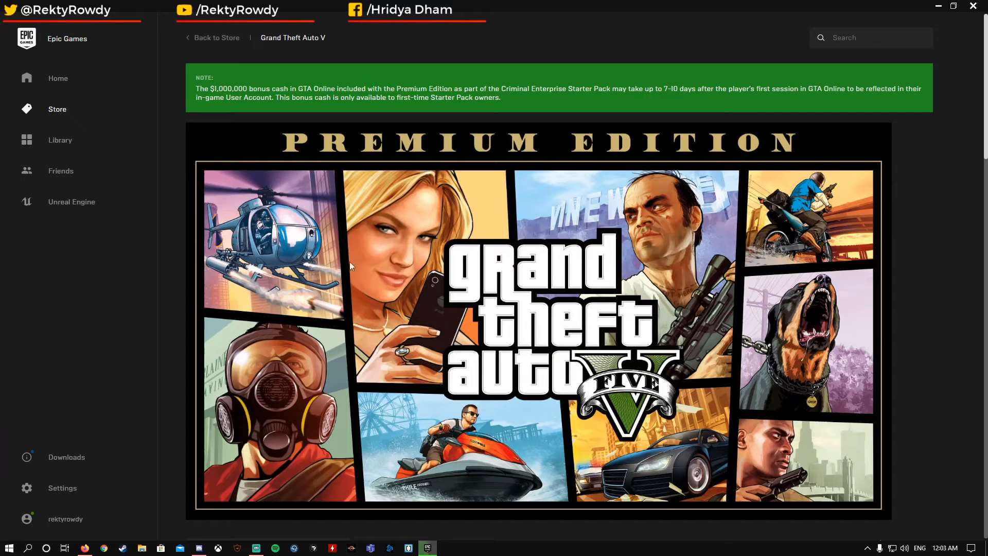
scroll(down, 3)
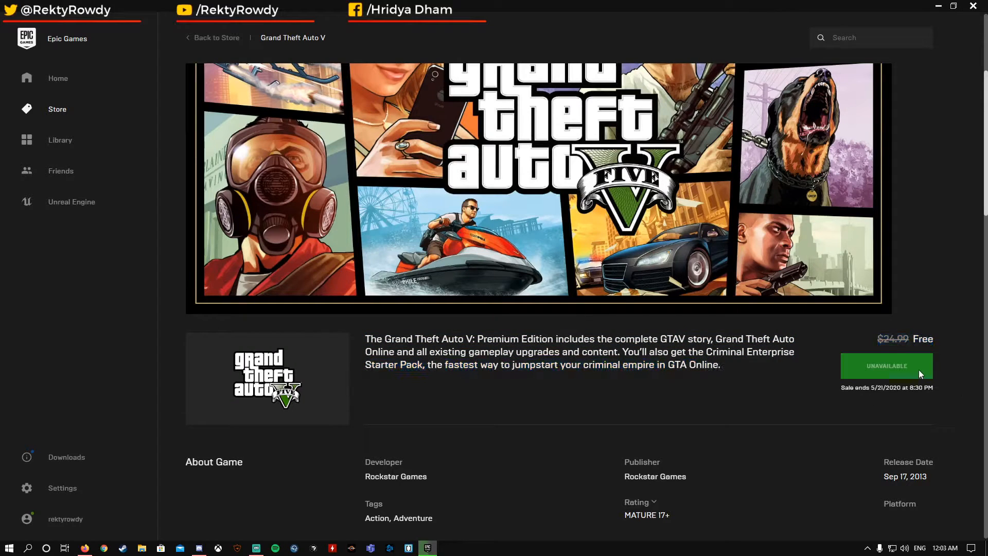
mouse_move(77, 502)
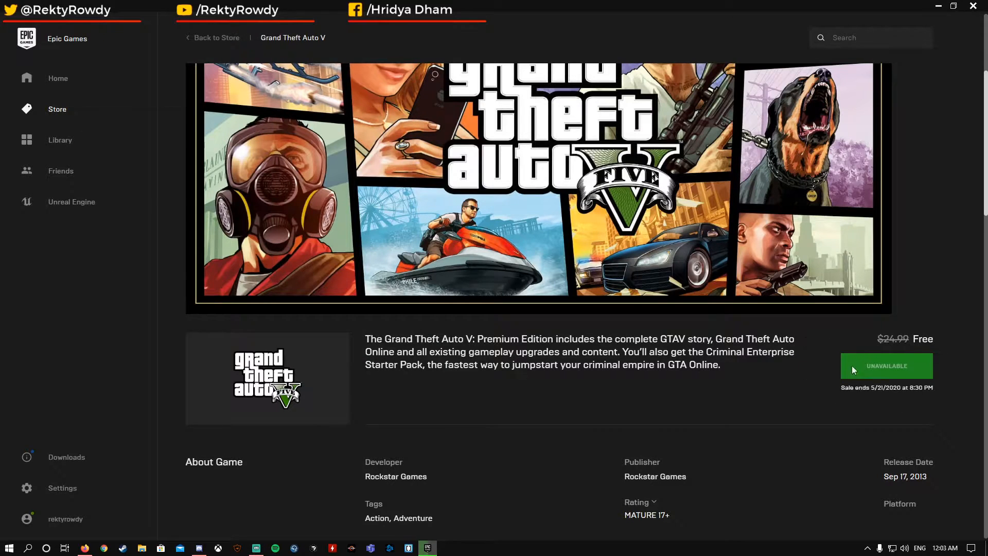
mouse_move(839, 360)
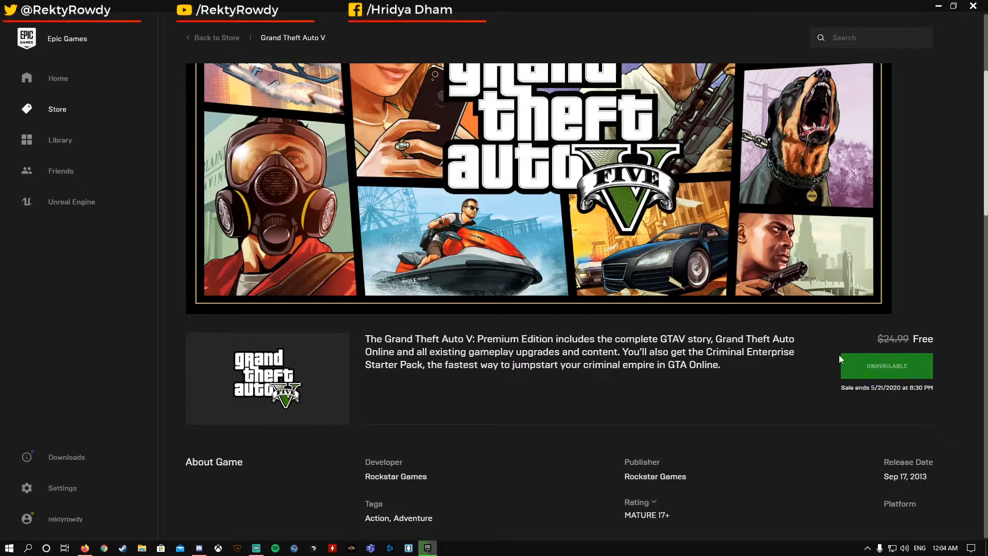
mouse_move(914, 373)
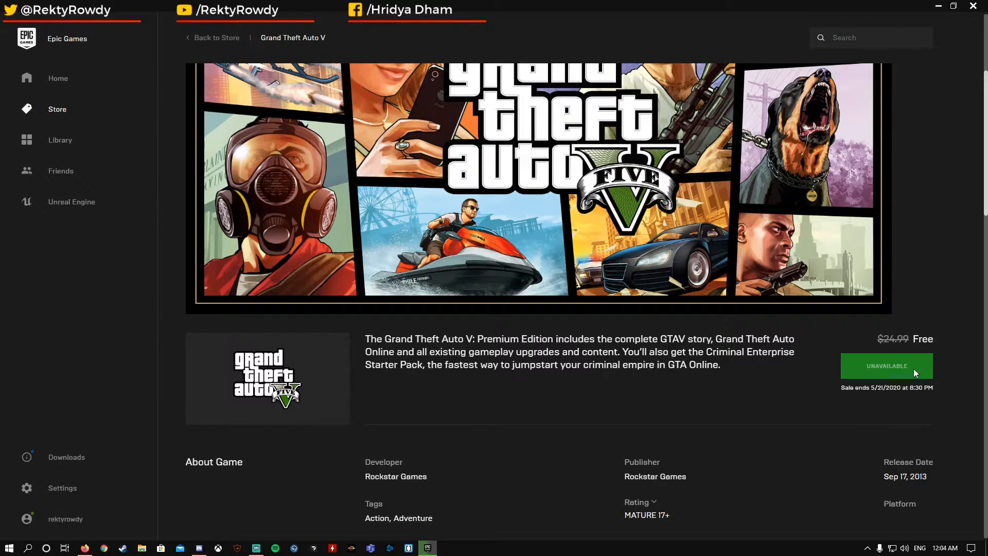
mouse_move(899, 382)
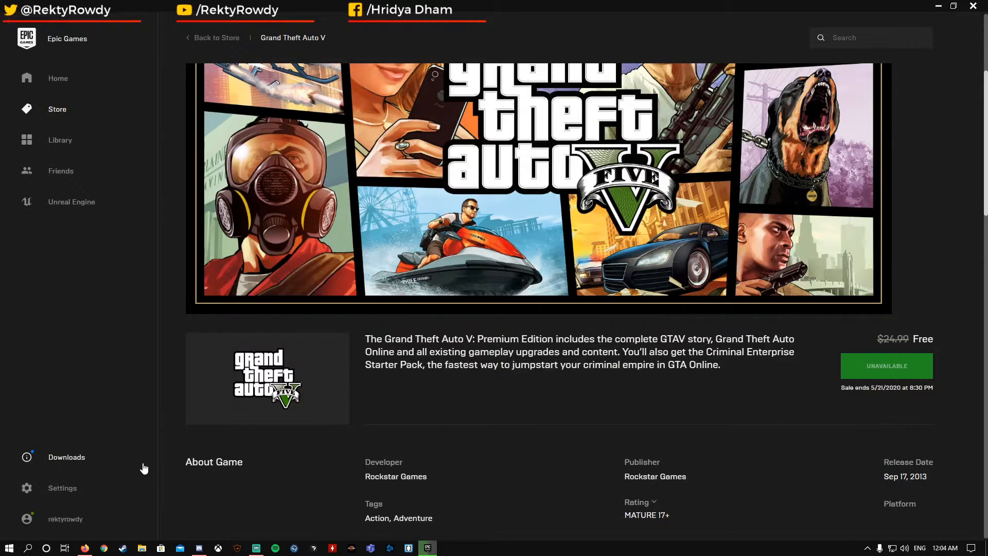
scroll(up, 3)
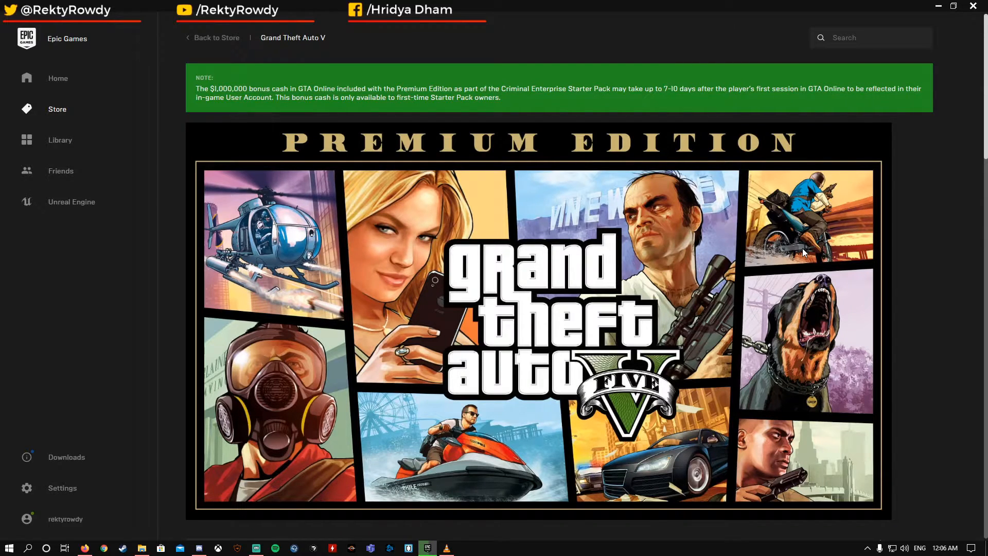
scroll(down, 3)
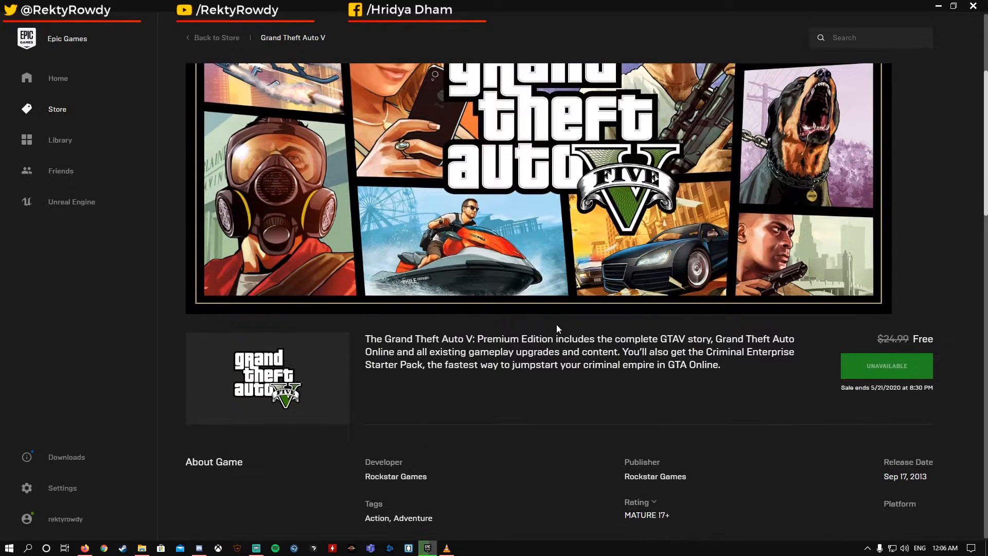
scroll(down, 3)
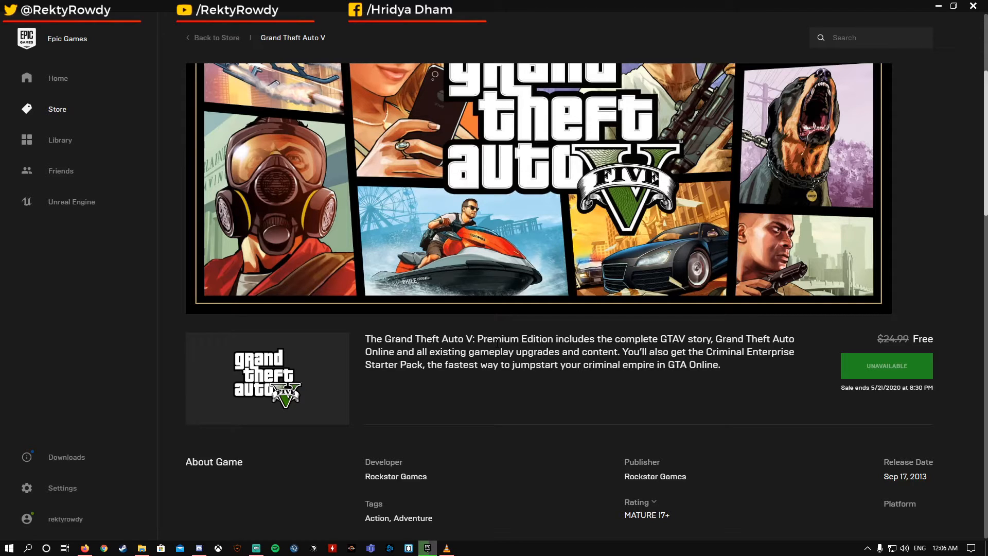
scroll(up, 3)
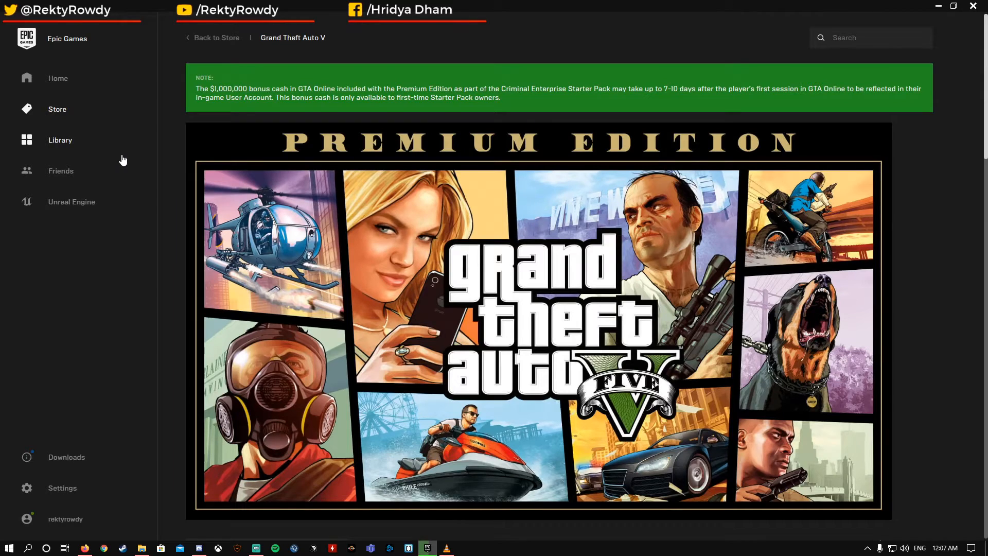